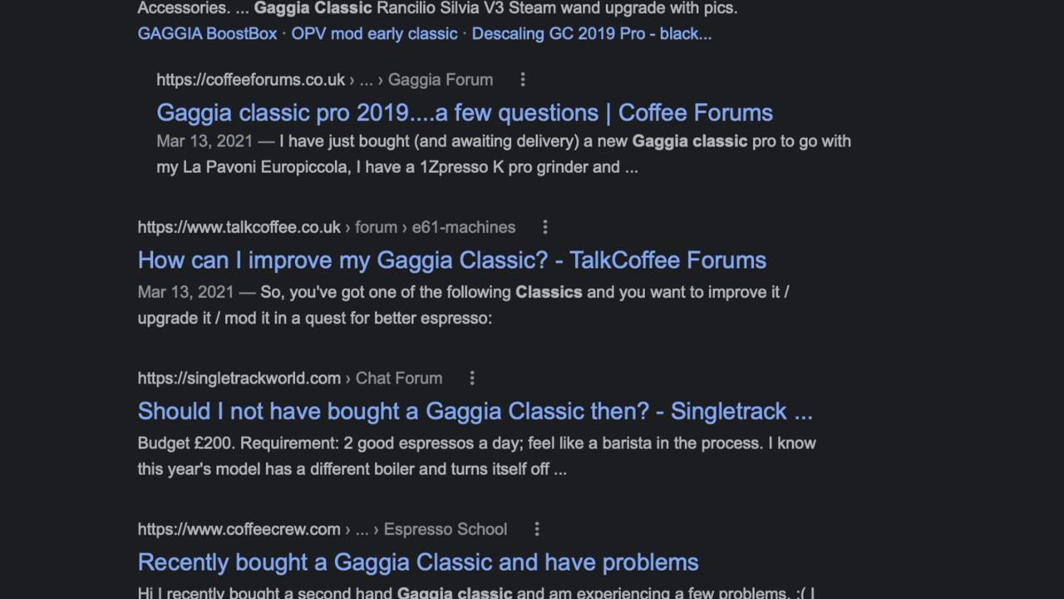
- Leave the Google forum results and land on the Gaggia Classic Pro product page ($499)
click(464, 113)
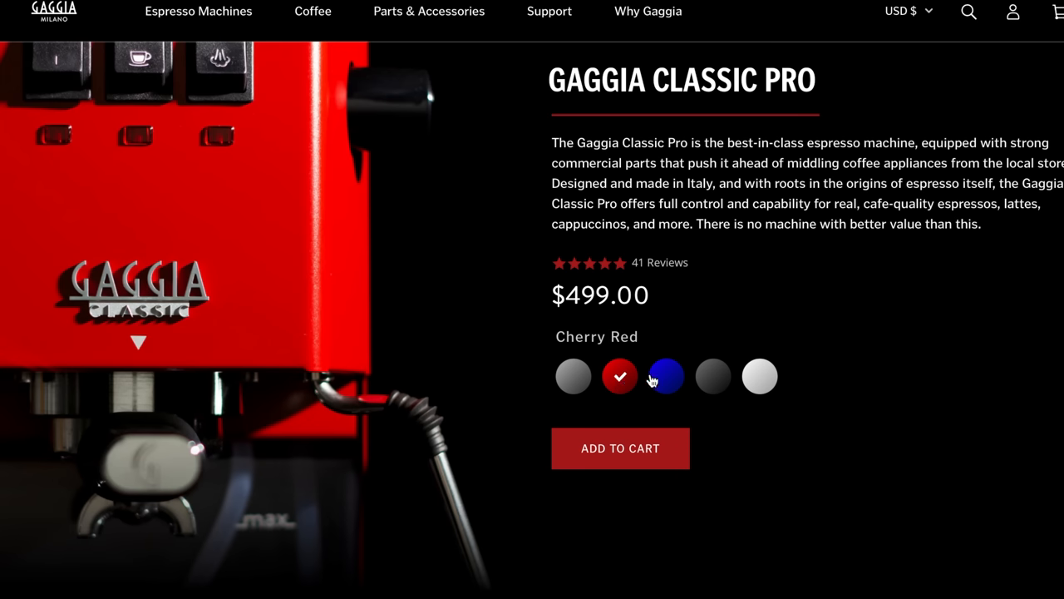
- Switch the Classic Pro colour swatch to Polar White, then go to the Parts & Accessories catalog
click(711, 375)
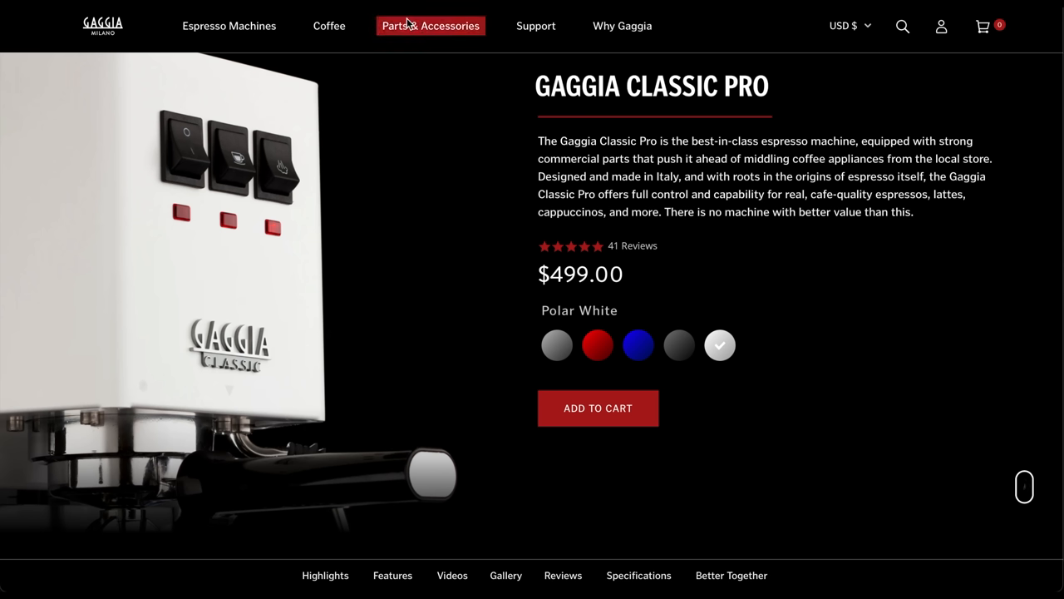
click(429, 26)
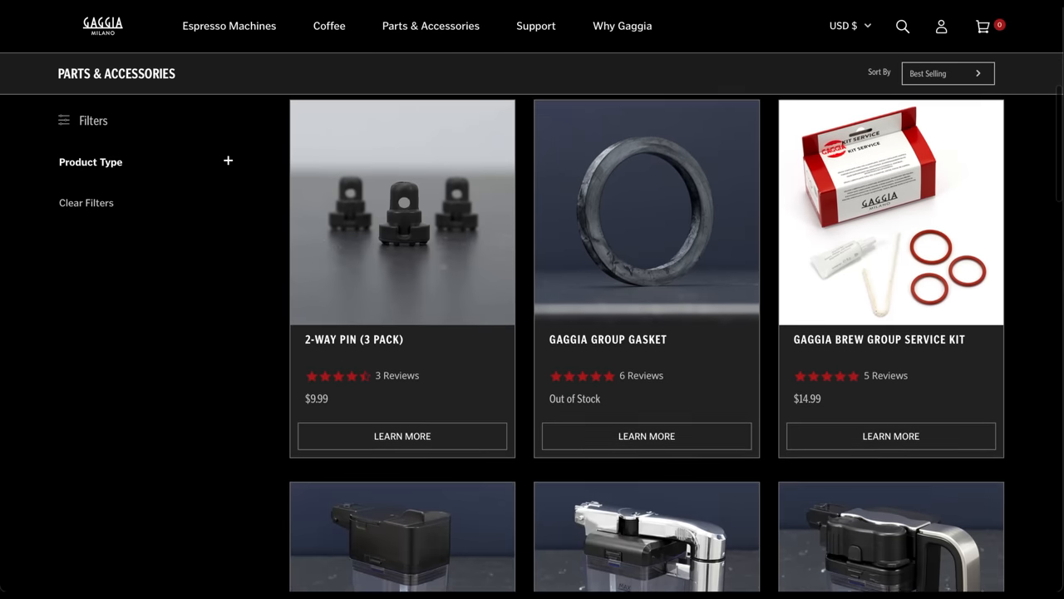